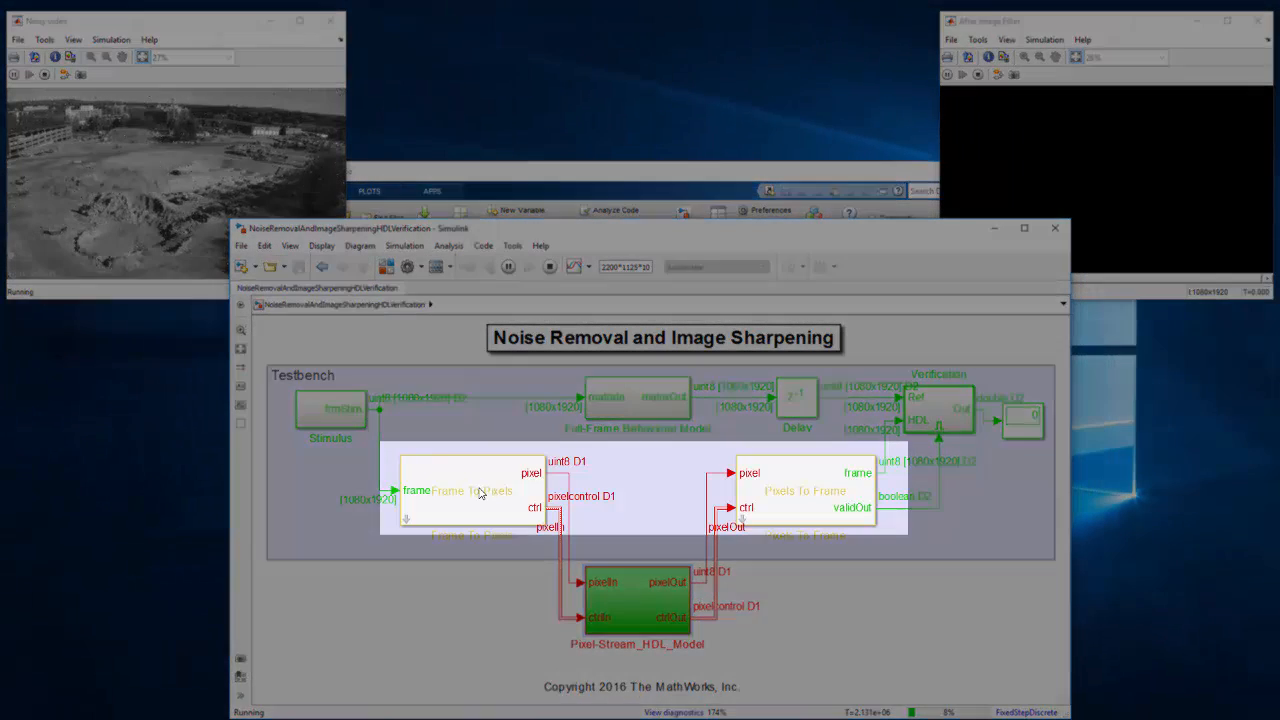
# Step: Check the Frame To Pixels video format, then stop the running testbench simulation
pyautogui.doubleClick(470, 490)
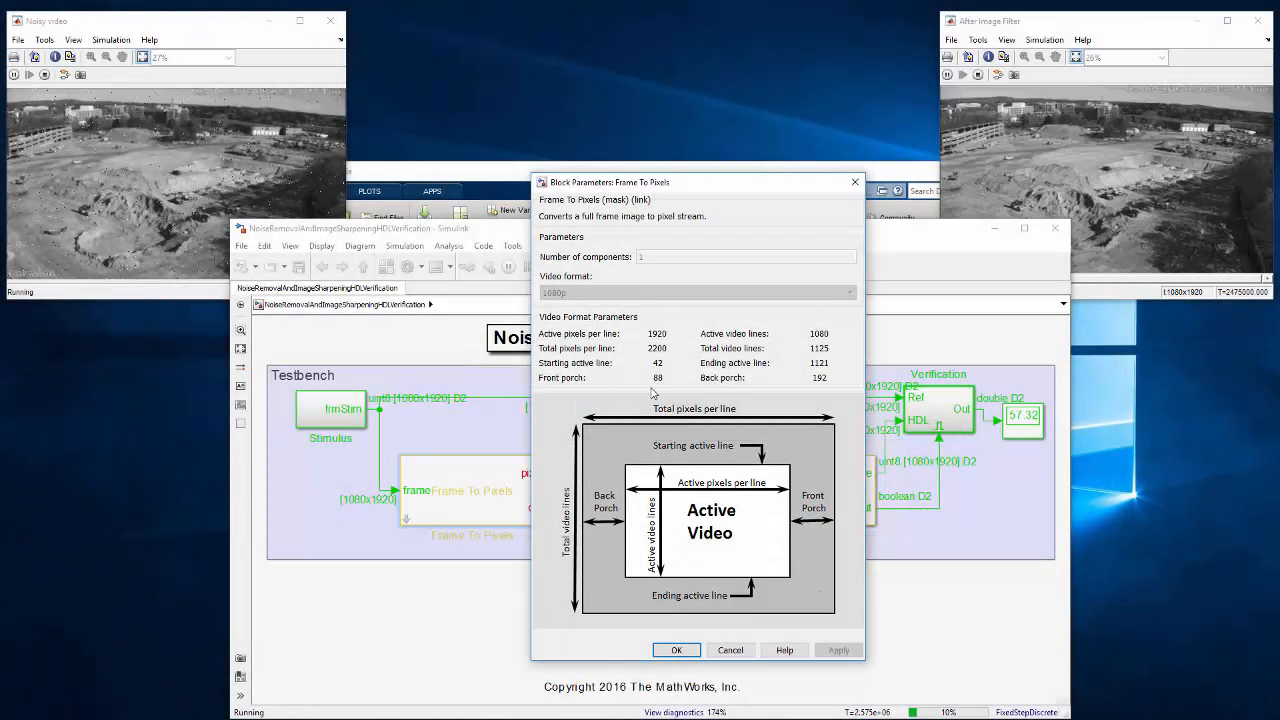
pyautogui.click(676, 650)
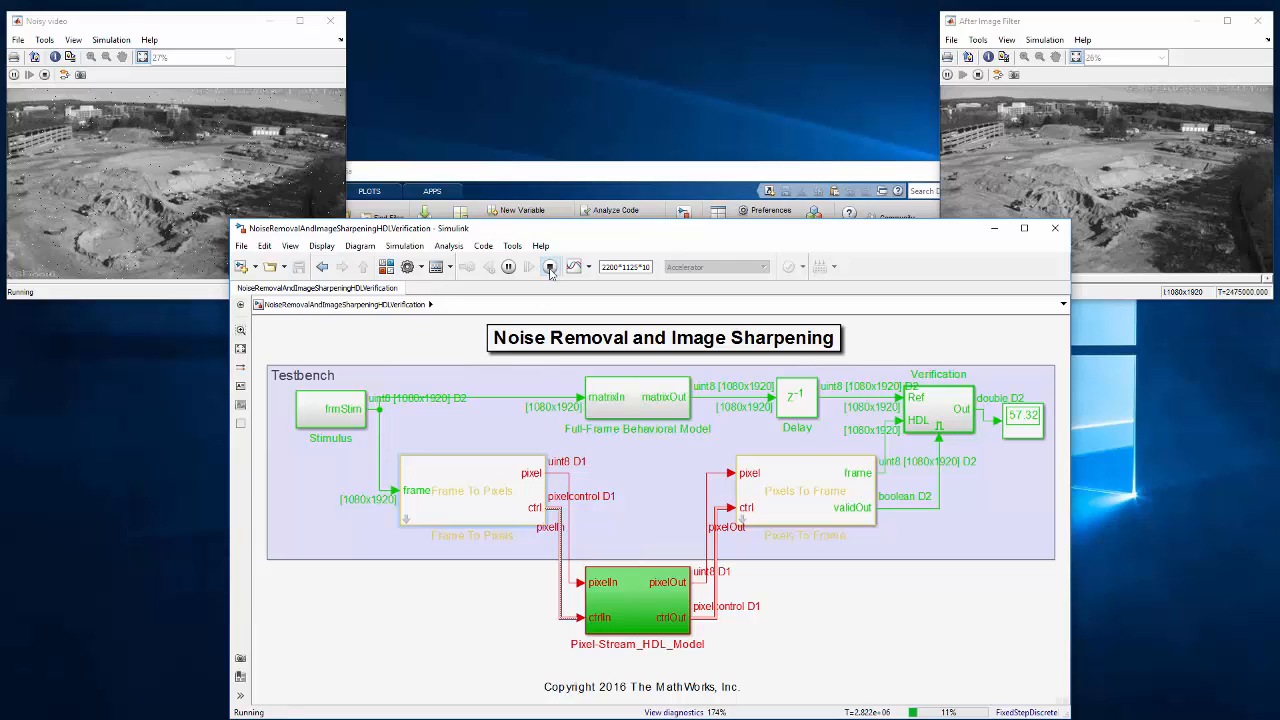
pyautogui.click(528, 266)
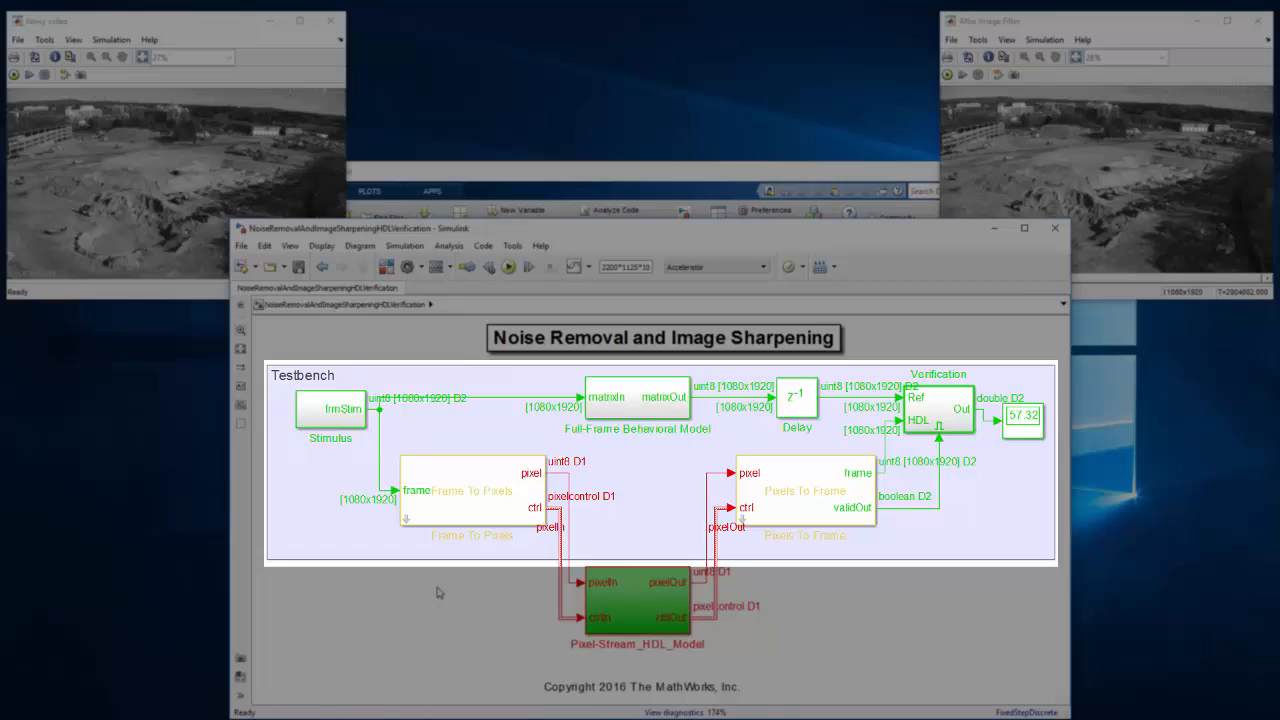
pyautogui.write('fill')
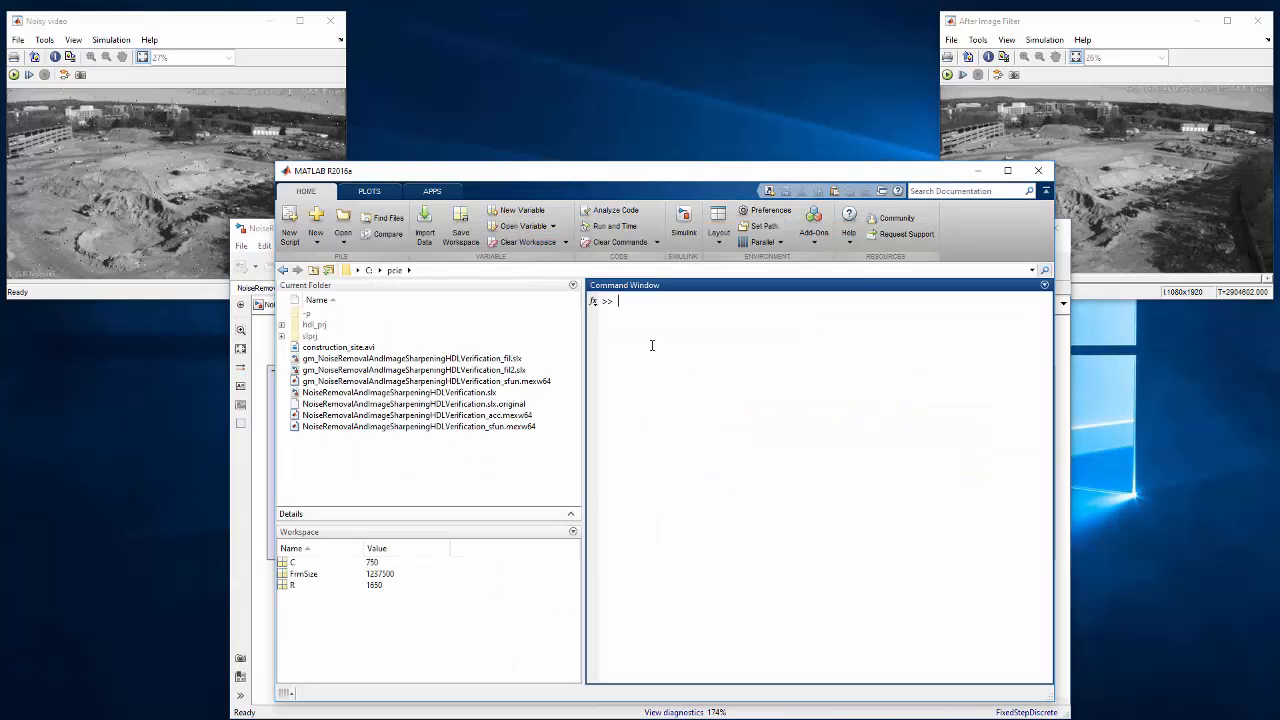
# Step: Enter clc to clear the MATLAB Command Window
pyautogui.write('clc')
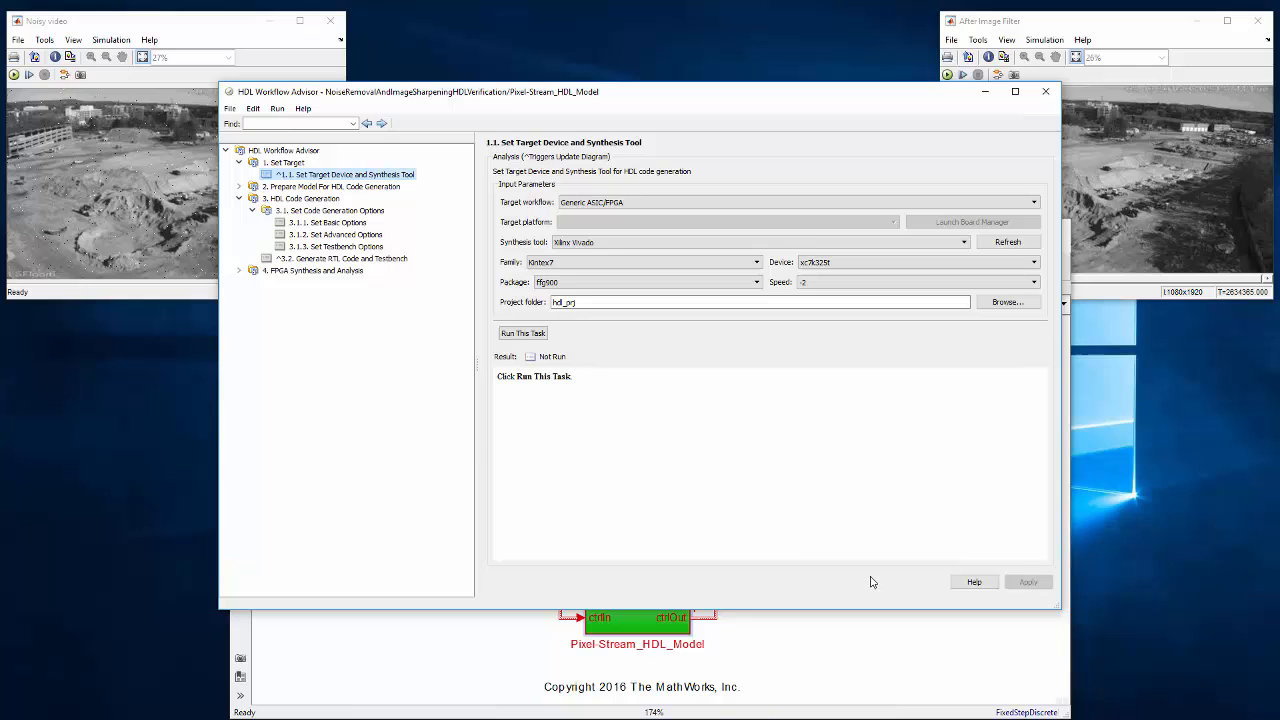
# Step: Set the target workflow to FPGA-in-the-Loop and apply a PCI Express connection
pyautogui.click(1034, 202)
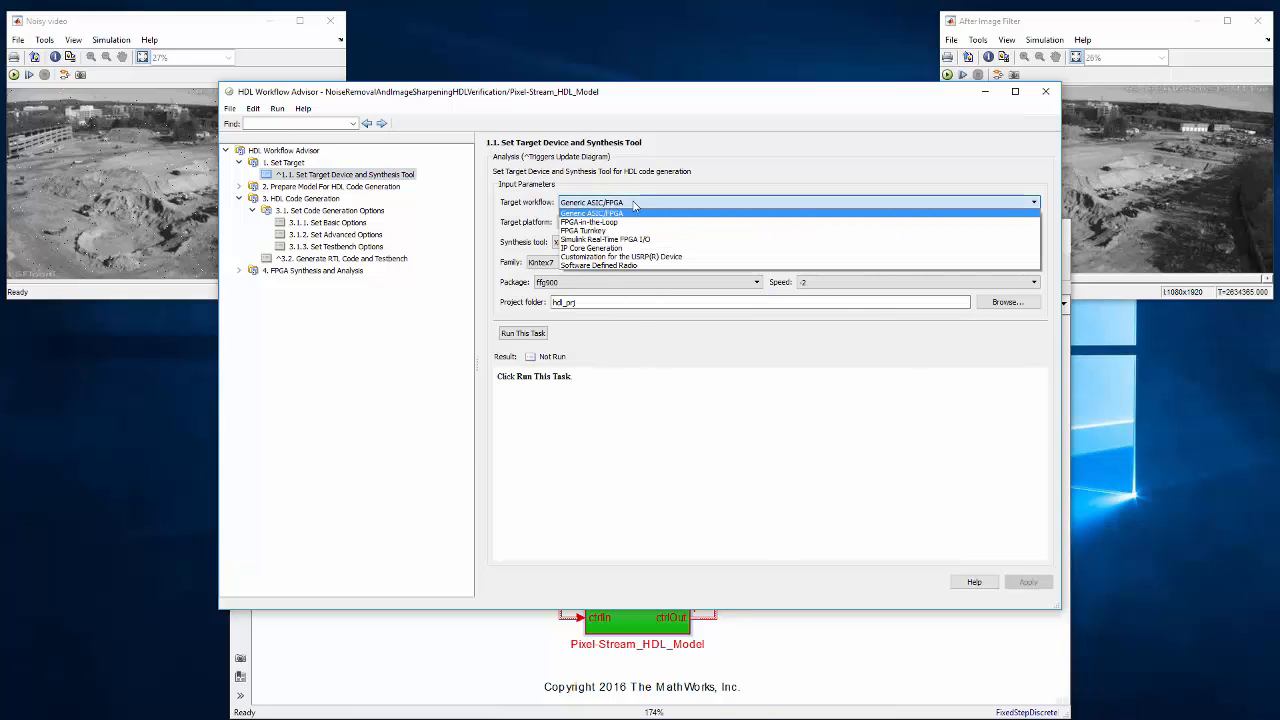
pyautogui.click(590, 221)
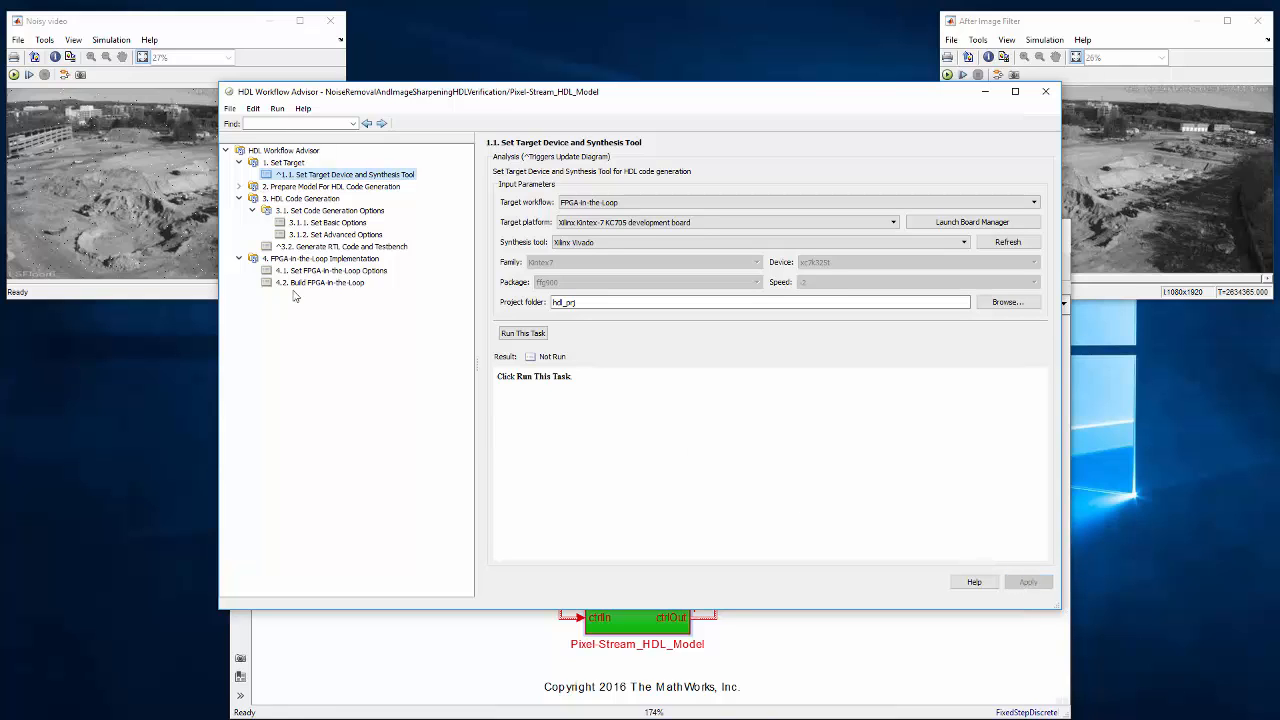
pyautogui.click(334, 270)
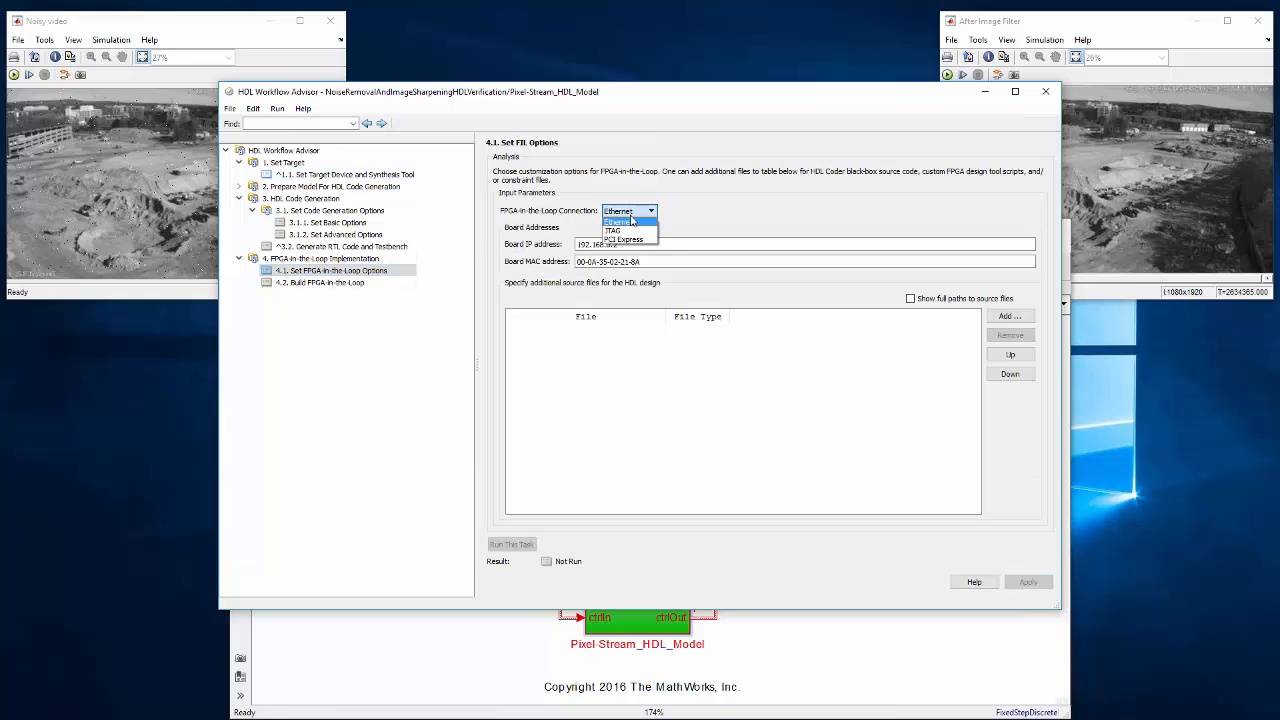
pyautogui.click(625, 239)
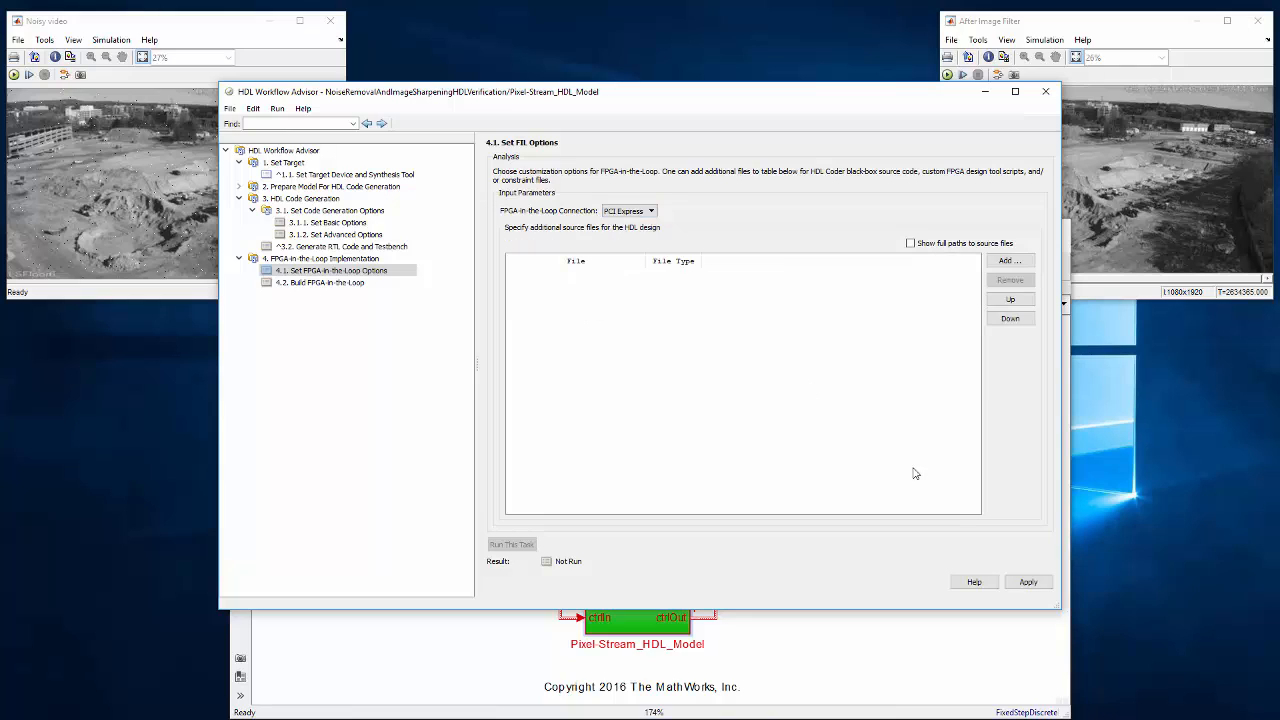
pyautogui.click(333, 270)
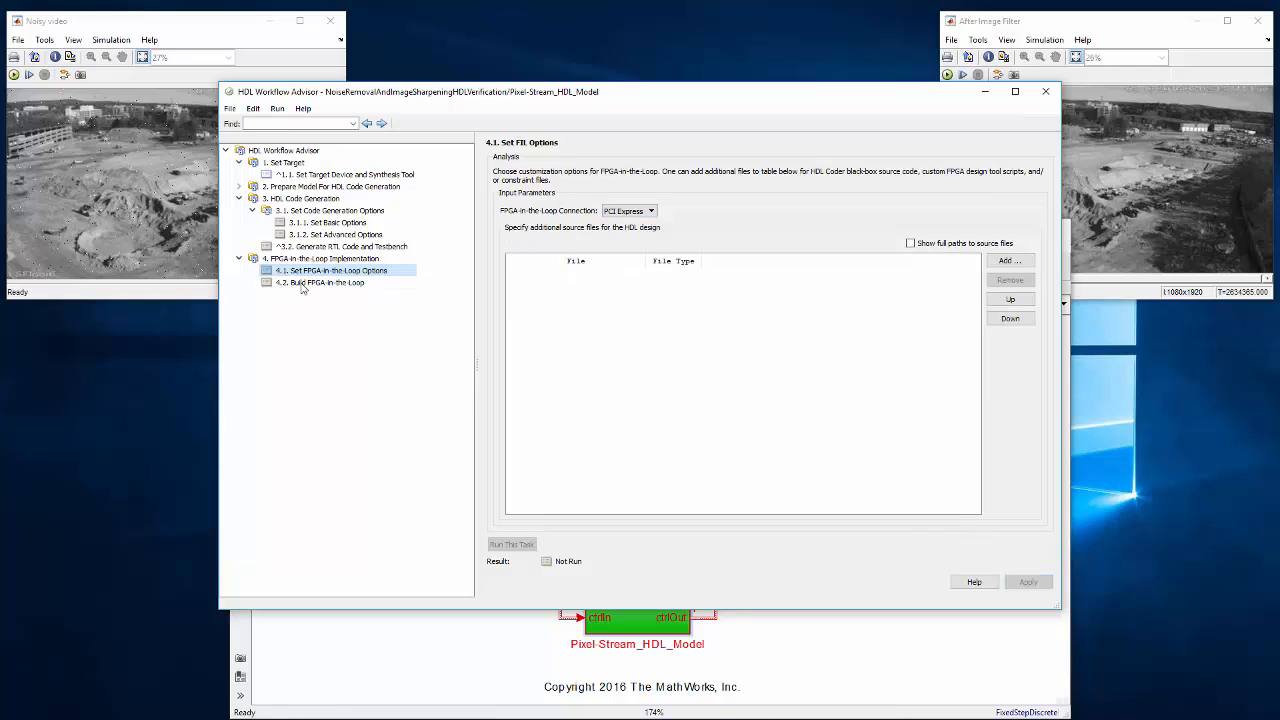
# Step: Run tasks through 4.2 Build FPGA-in-the-Loop, allowing the hdl_prj folder overwrite
pyautogui.rightClick(320, 282)
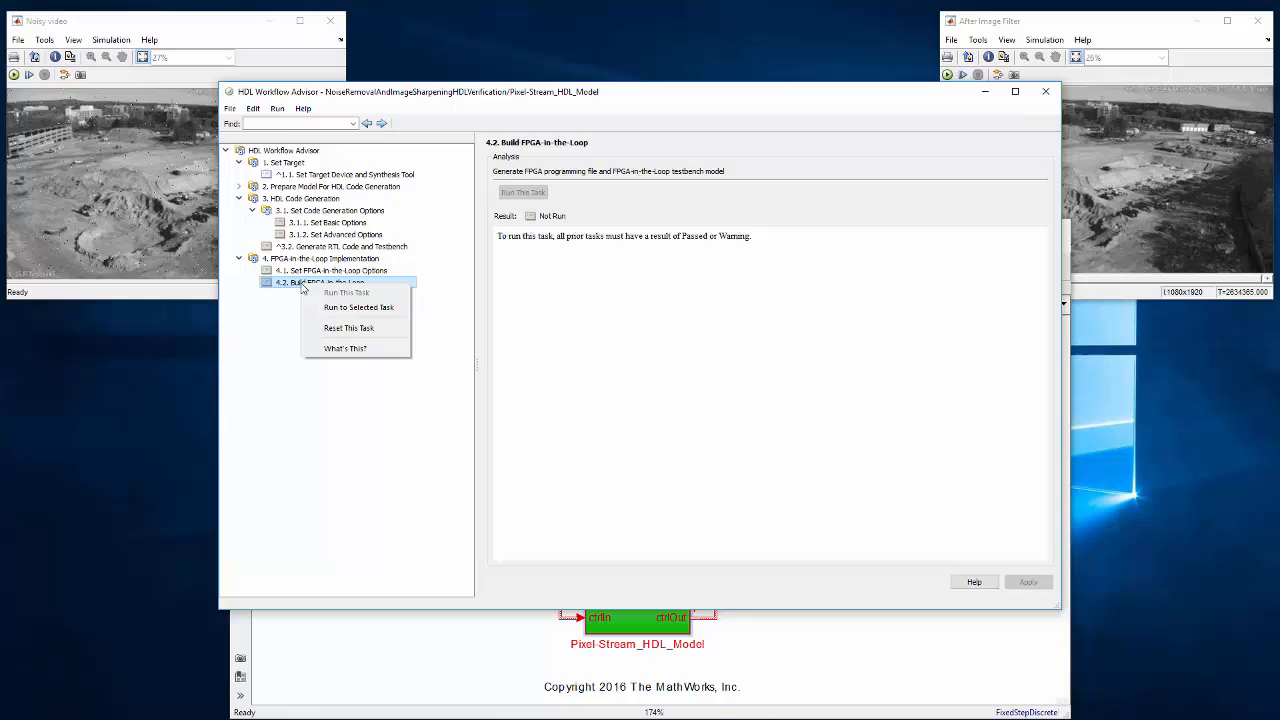
pyautogui.click(358, 307)
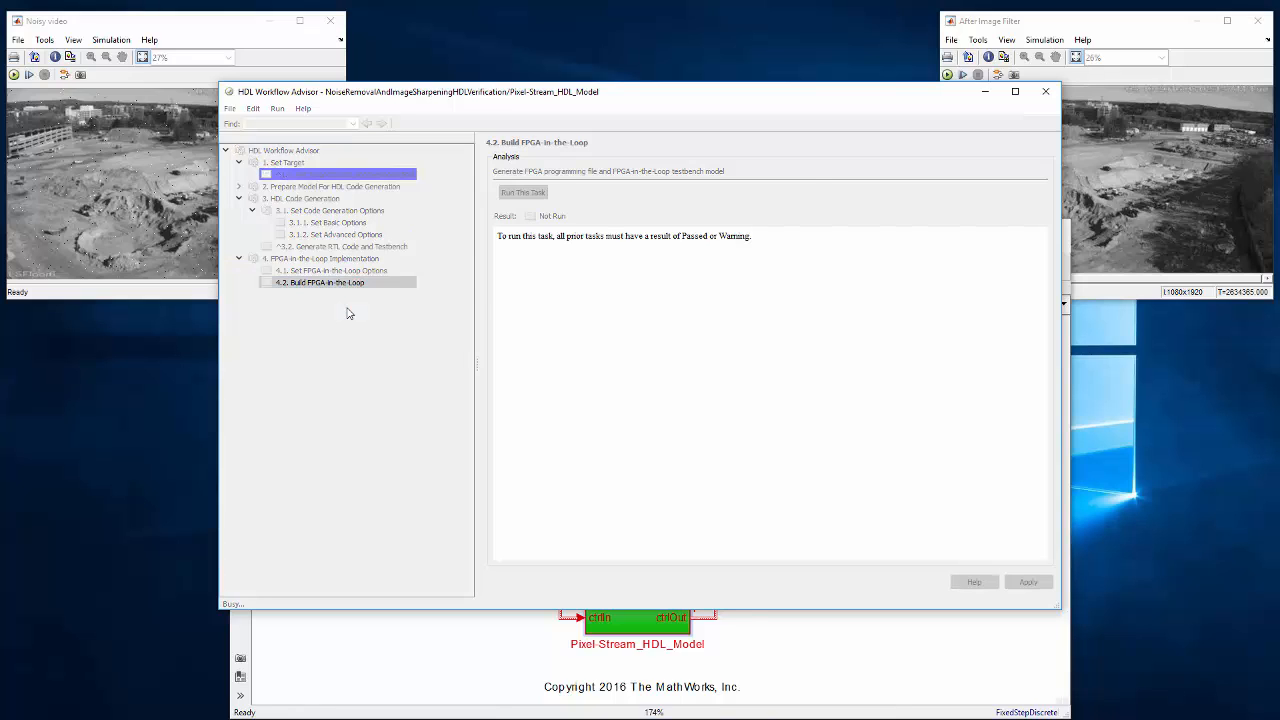
pyautogui.click(522, 192)
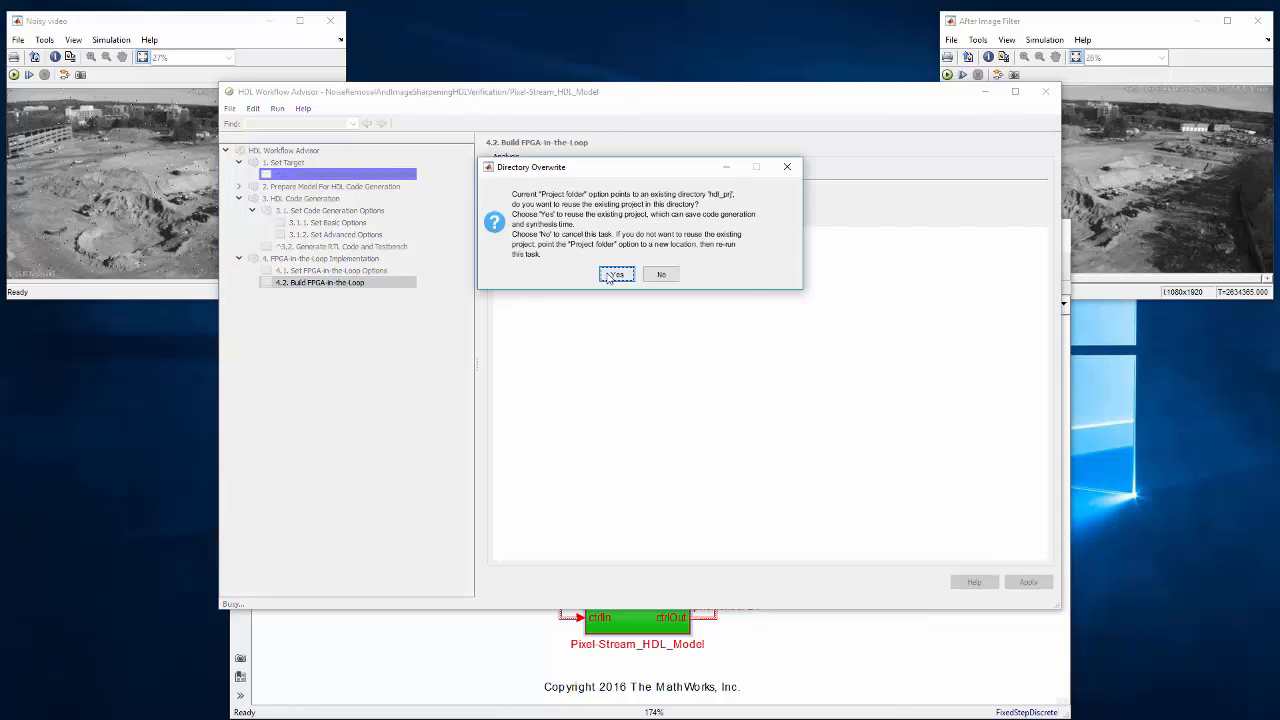
pyautogui.click(616, 274)
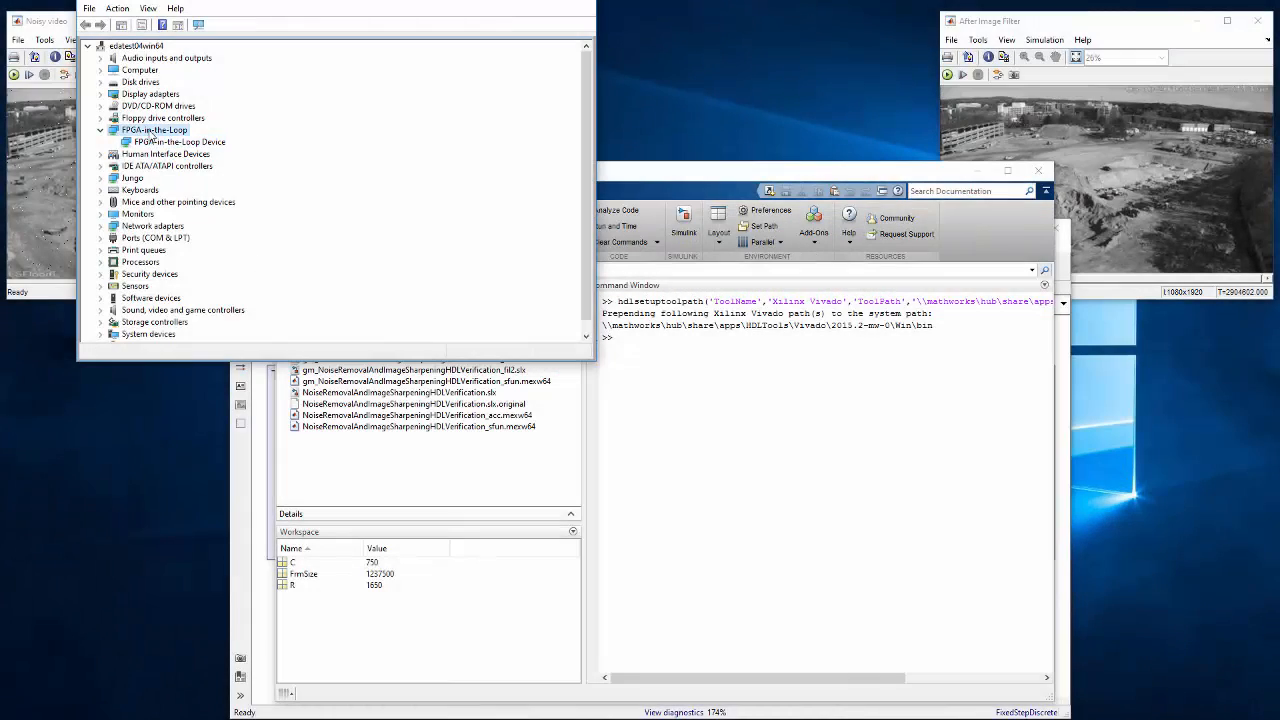
# Step: Check the FPGA-in-the-Loop Device properties report it working properly
pyautogui.rightClick(178, 141)
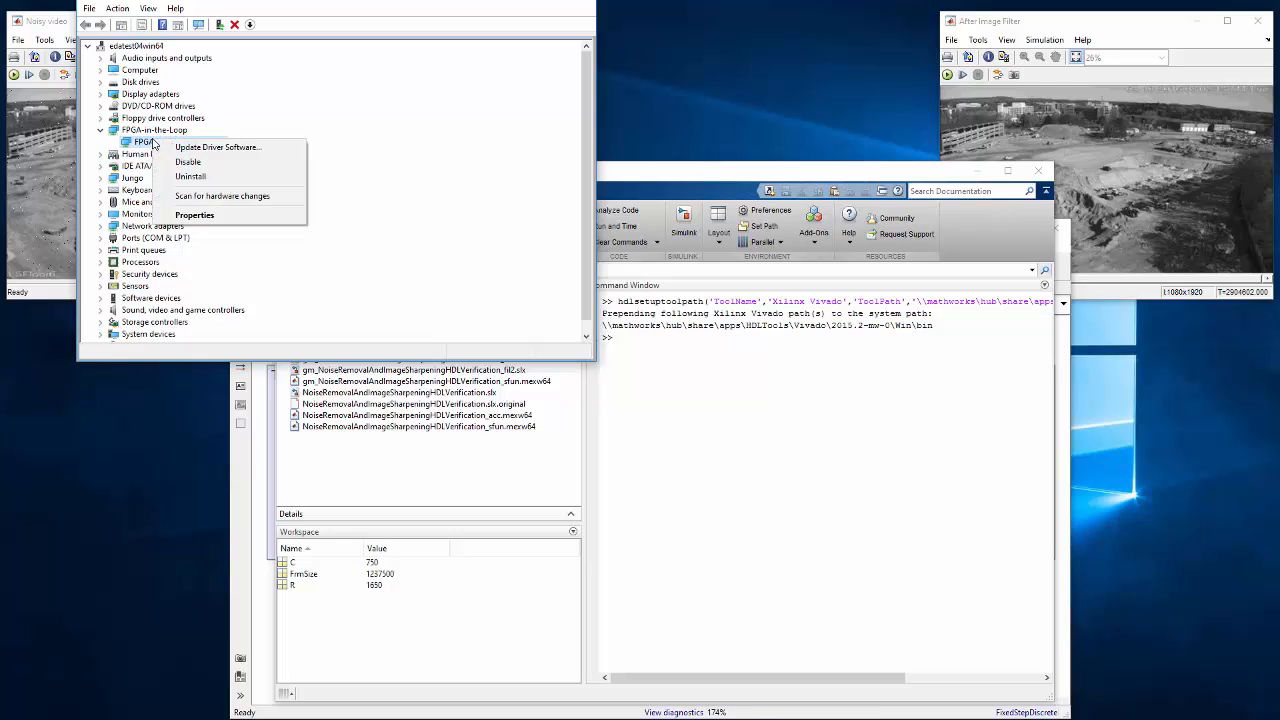
pyautogui.click(194, 215)
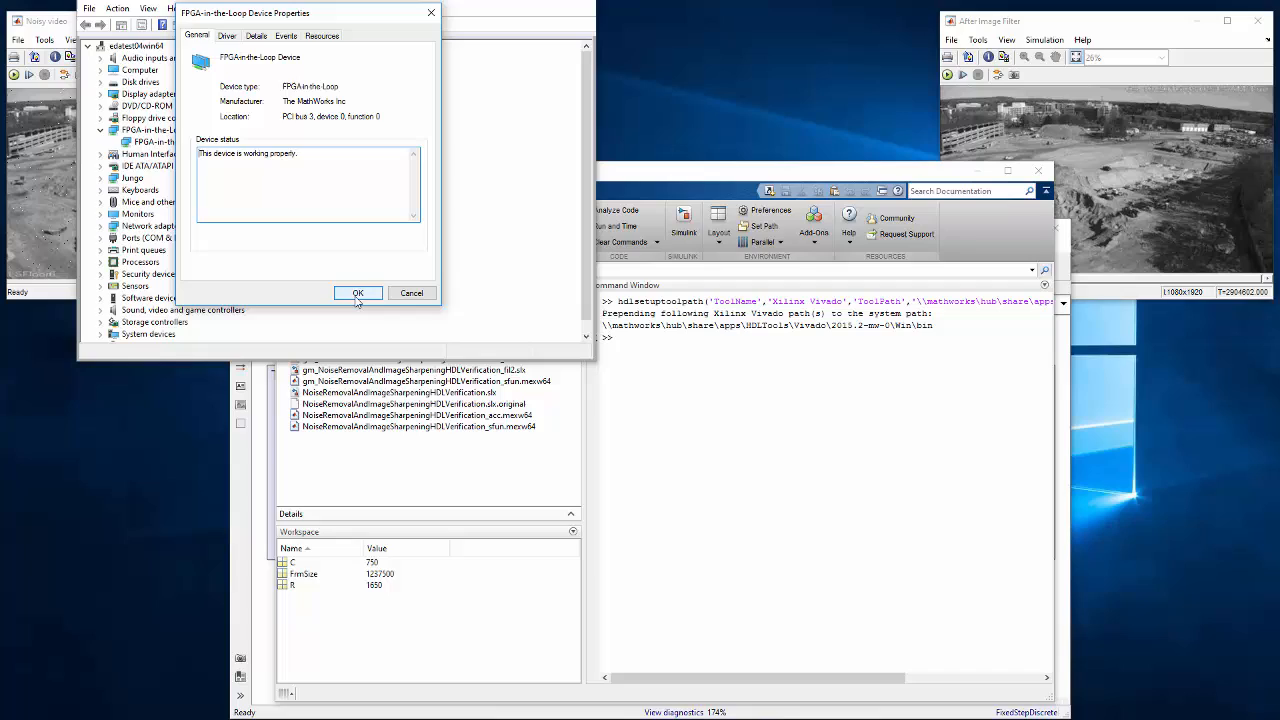
pyautogui.click(357, 293)
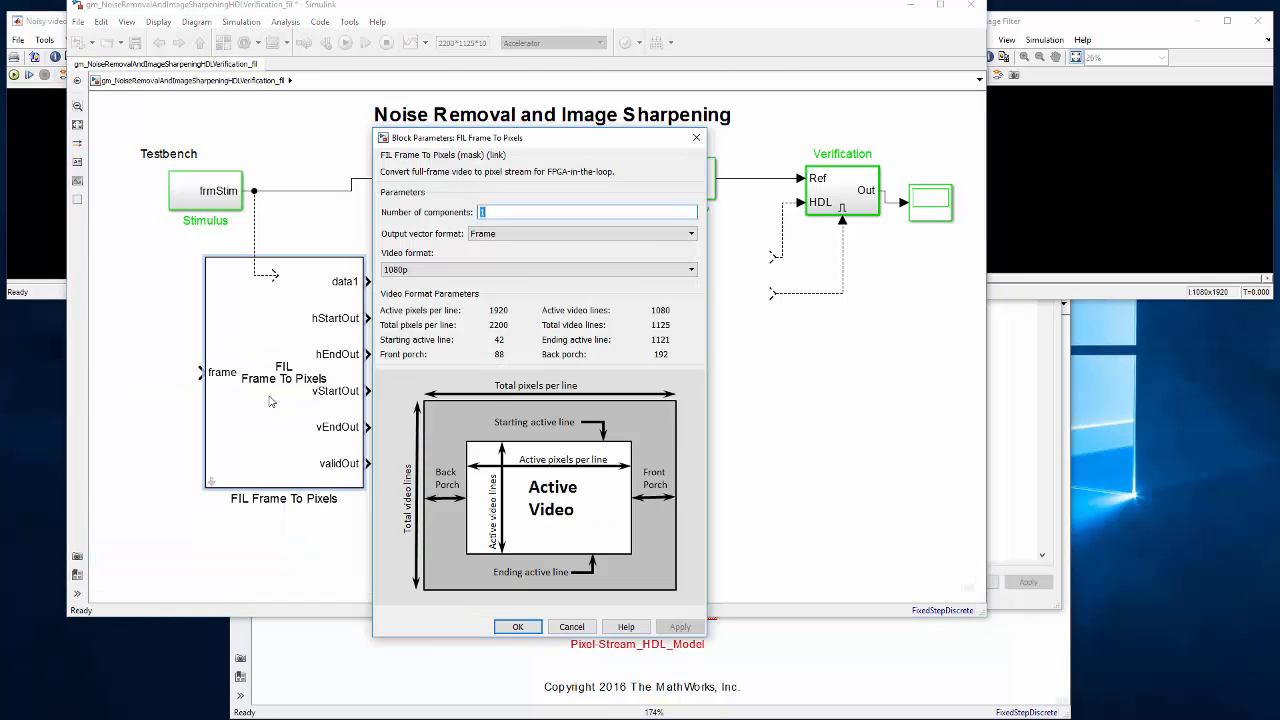
# Step: Keep FIL Frame To Pixels at 1080p and remove the Pixel-Stream_HDL_Model block
pyautogui.click(538, 270)
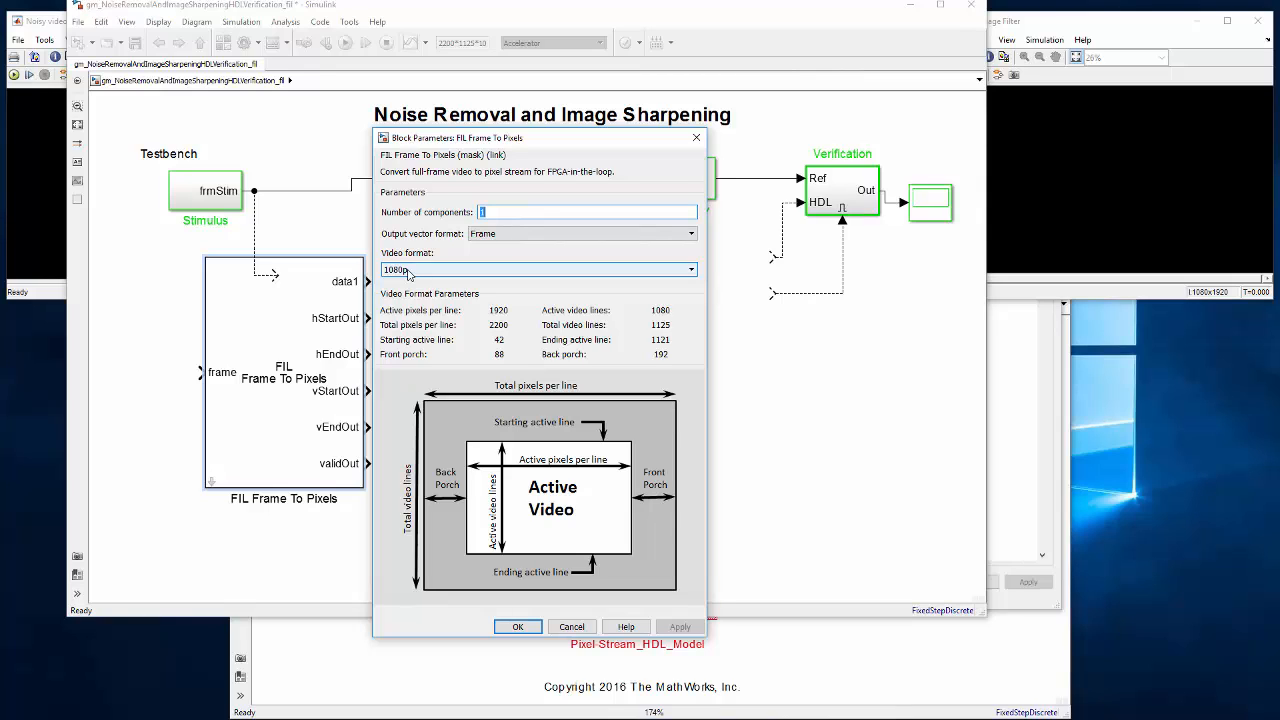
pyautogui.moveTo(410, 304)
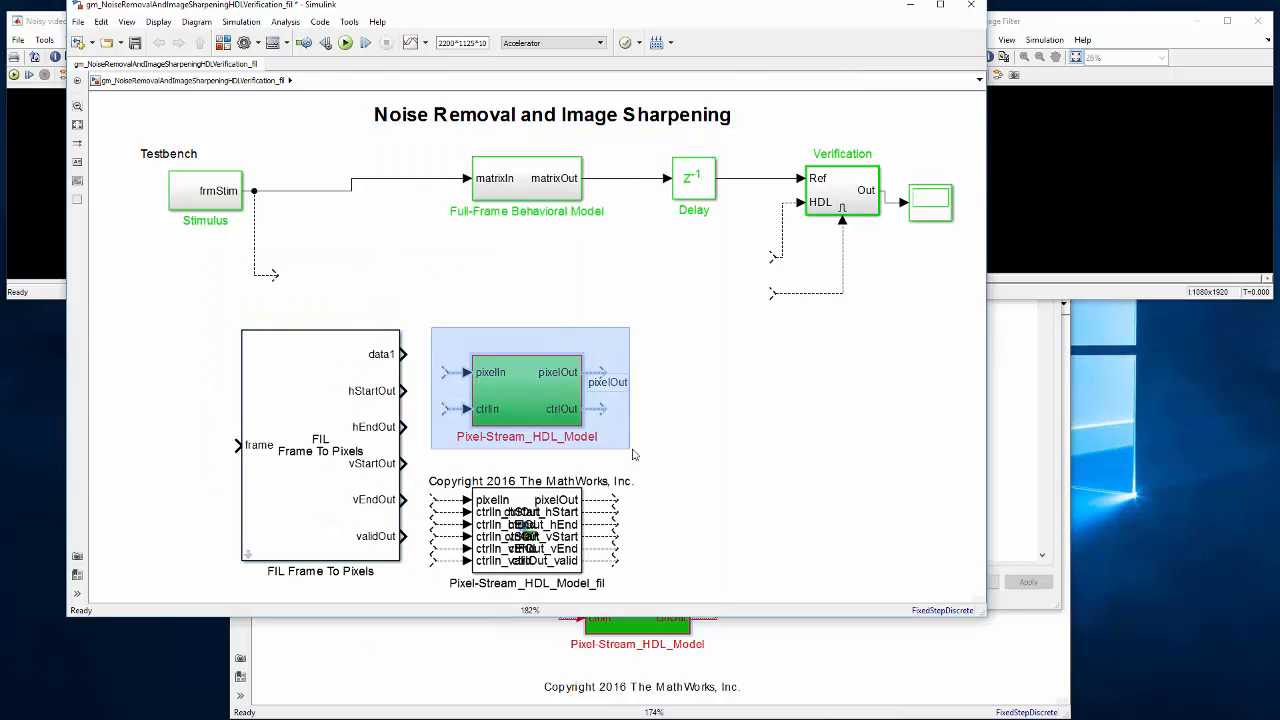
pyautogui.click(527, 390)
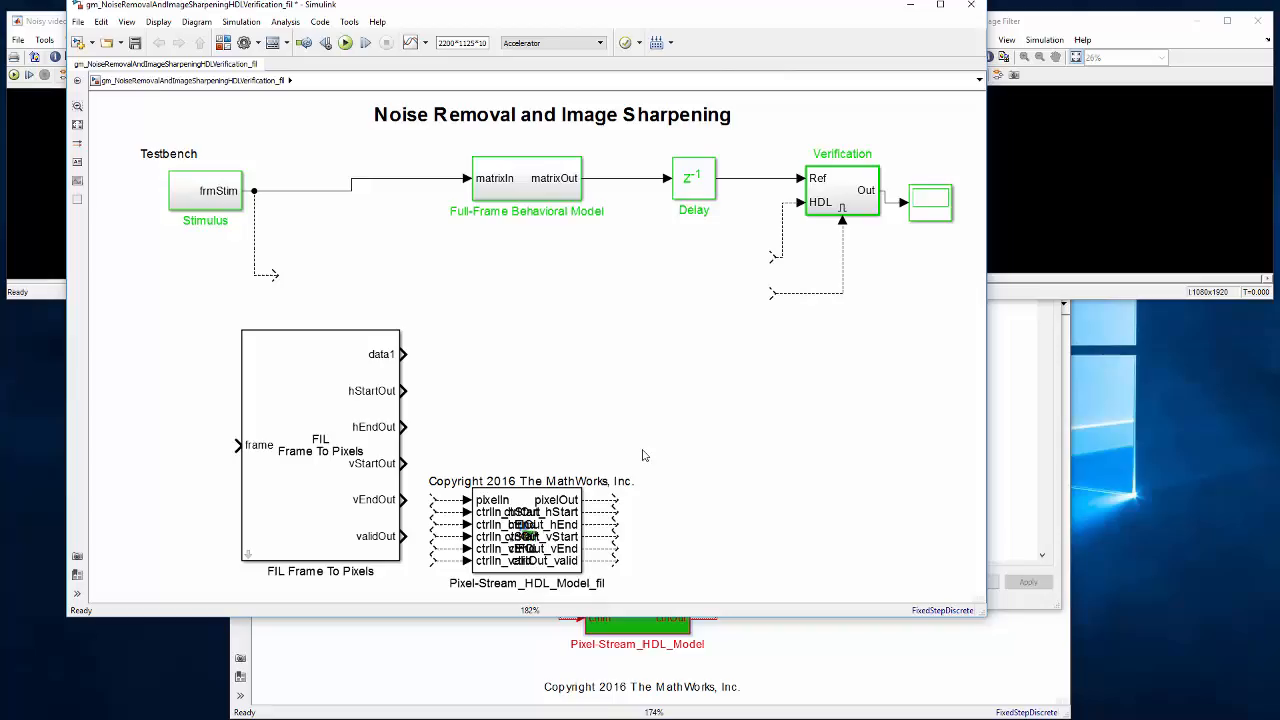